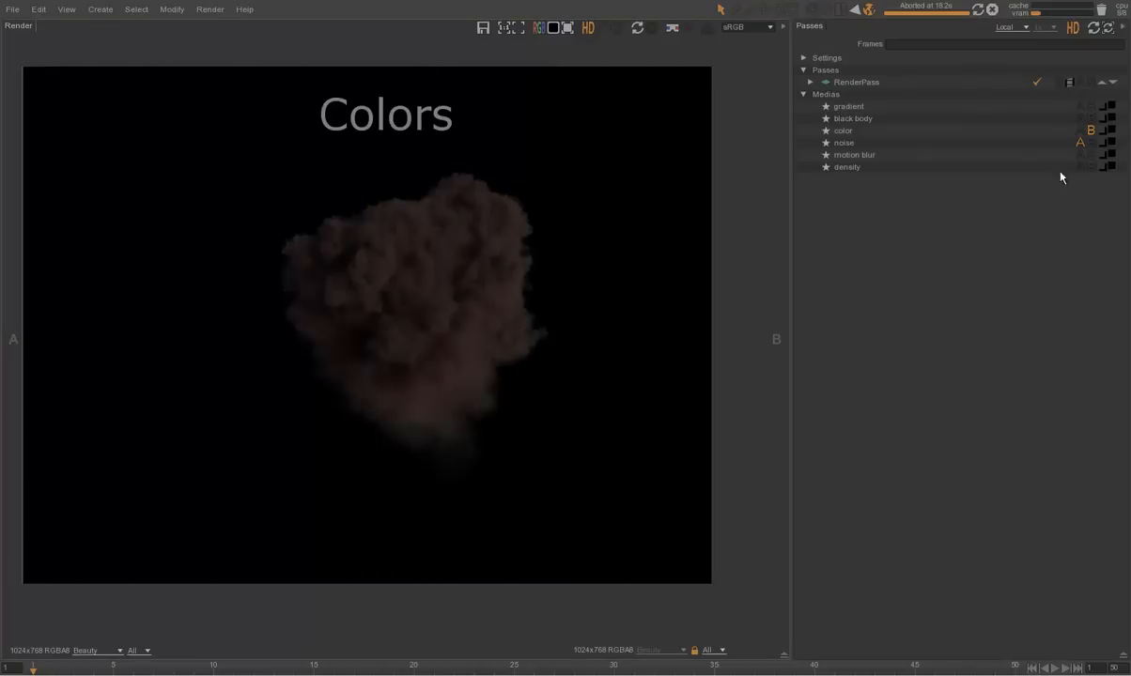
Start a new empty scene, discarding the finished explosion render.
click(853, 118)
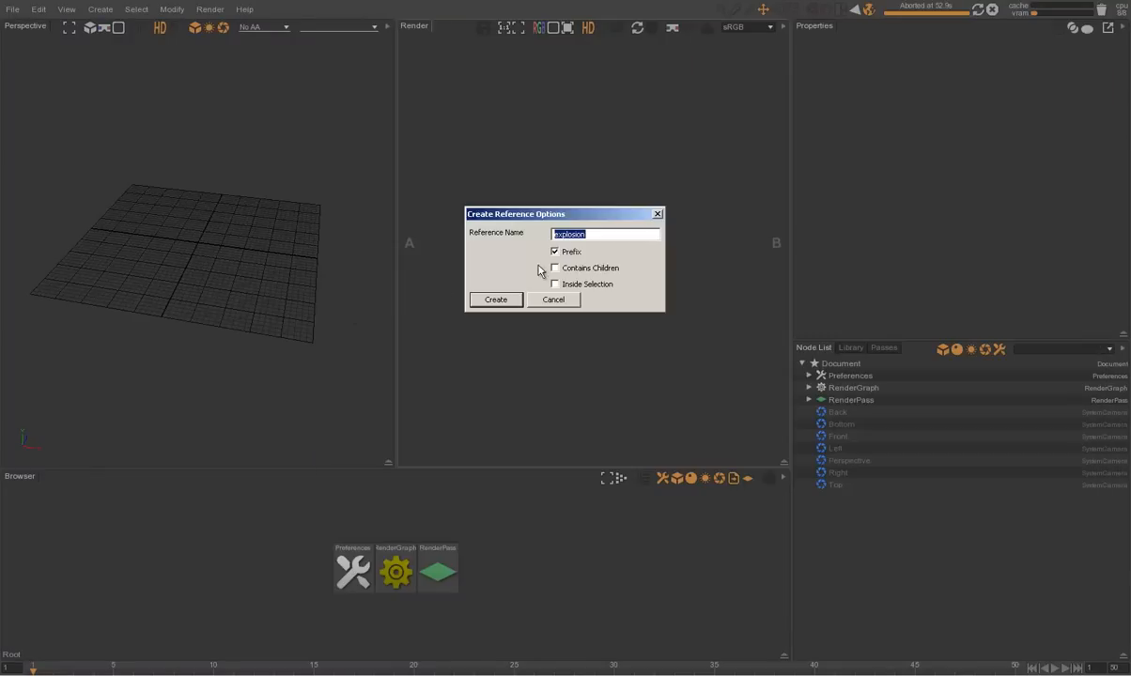
Confirm the reference to bring the explosion volume into the scene.
click(496, 299)
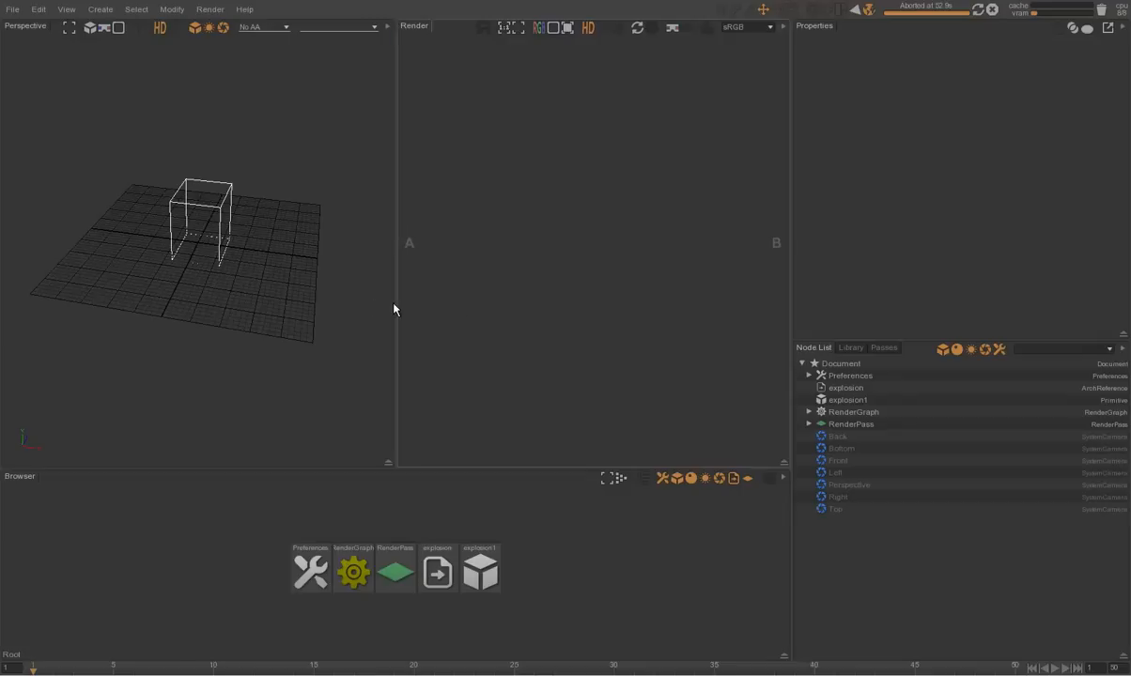
drag(395, 310, 278, 329)
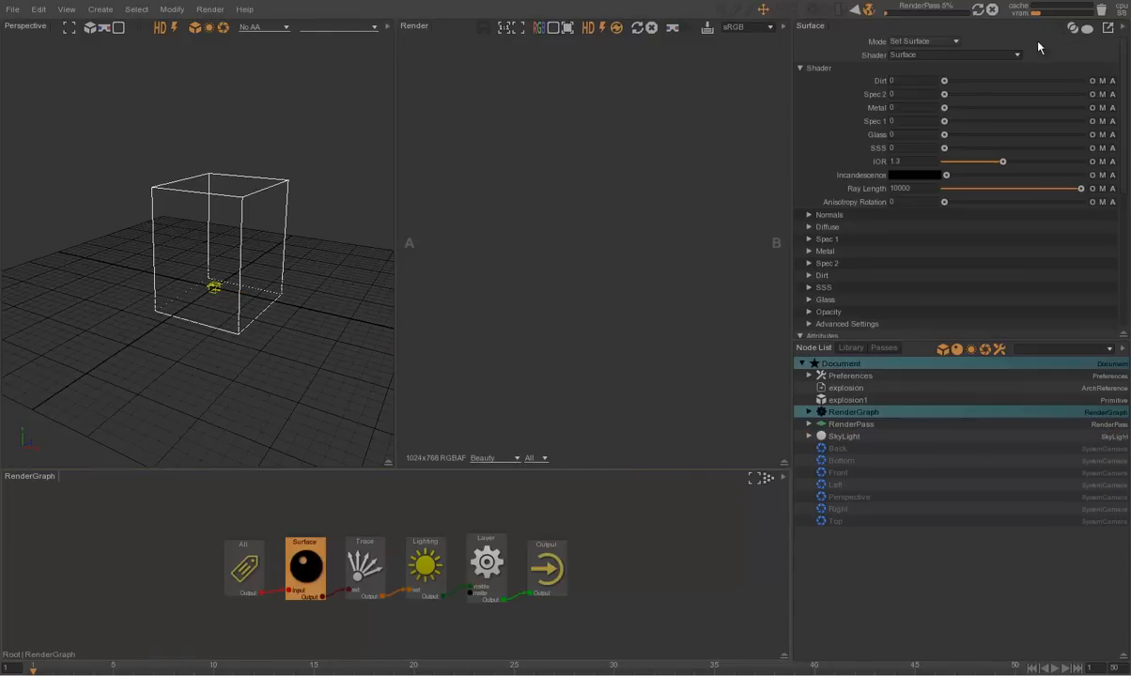
Make the Surface shader a Volume with density read from the explosion's 'density' voxel channel.
click(954, 54)
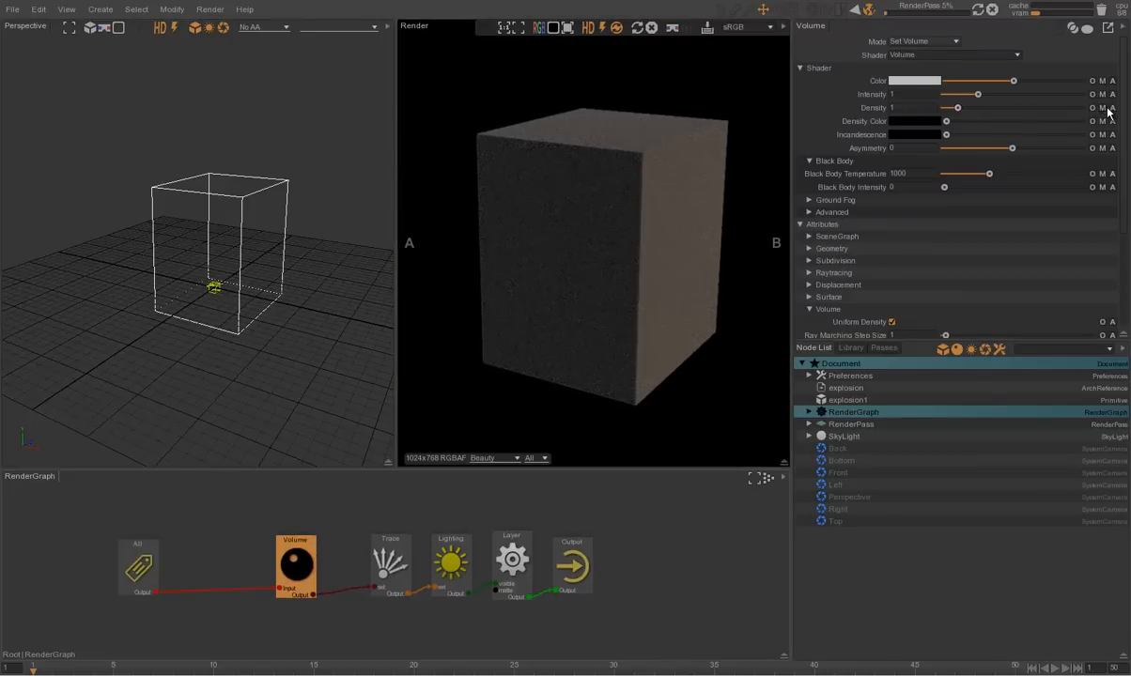
click(810, 105)
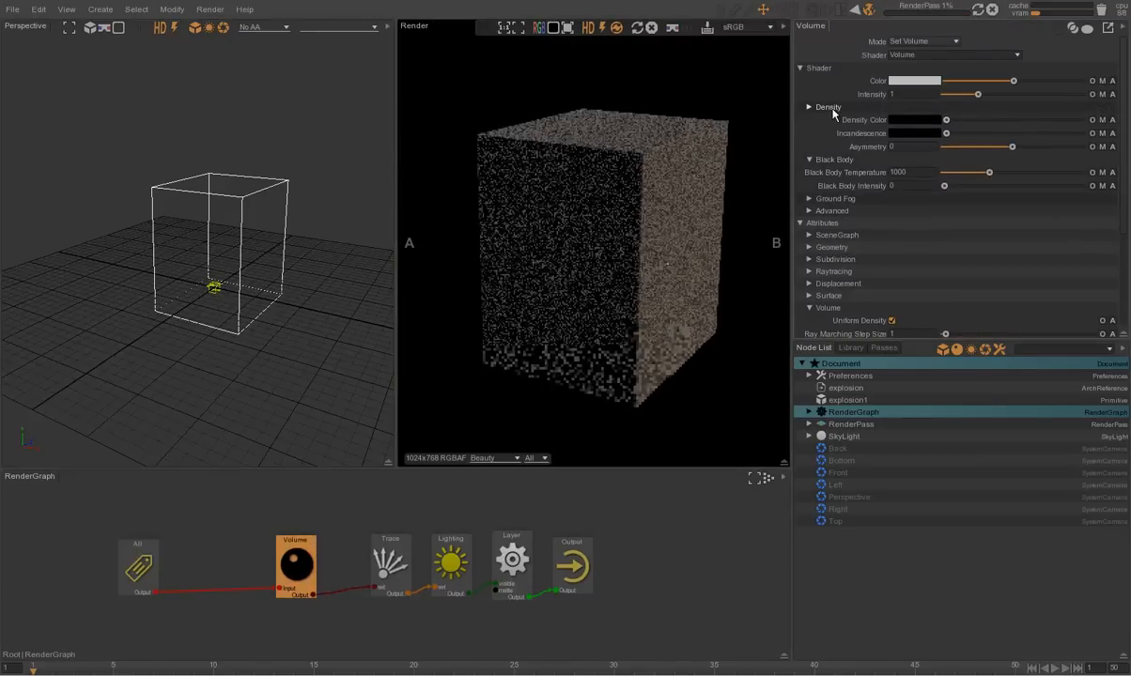
click(955, 120)
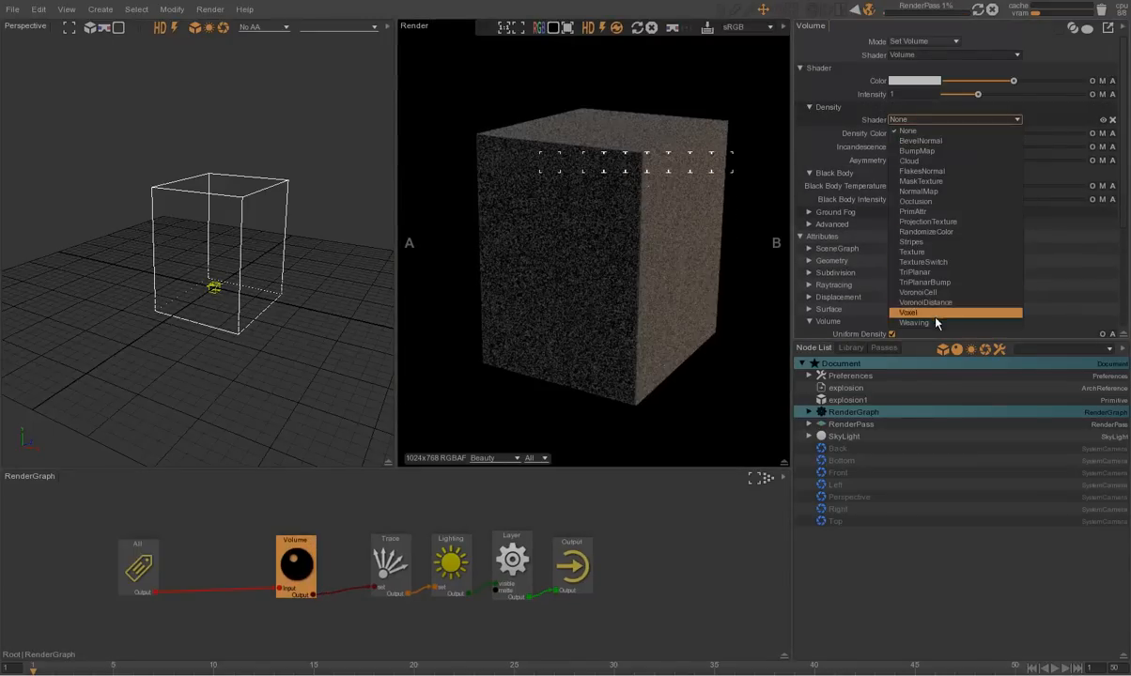
click(910, 312)
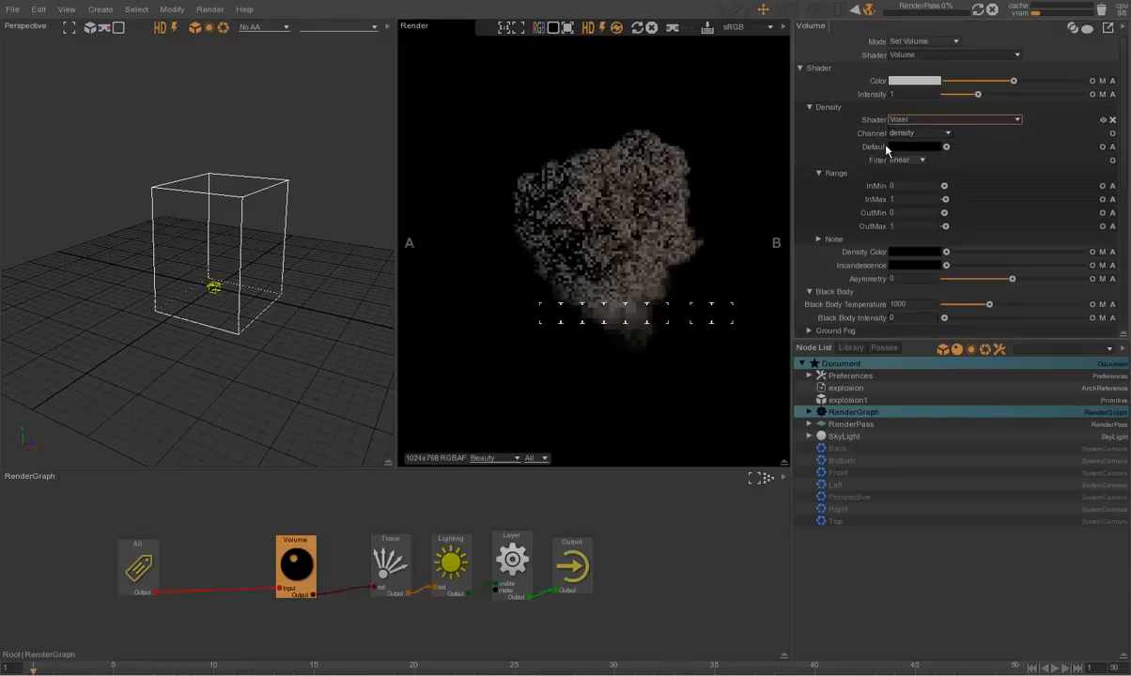
click(820, 173)
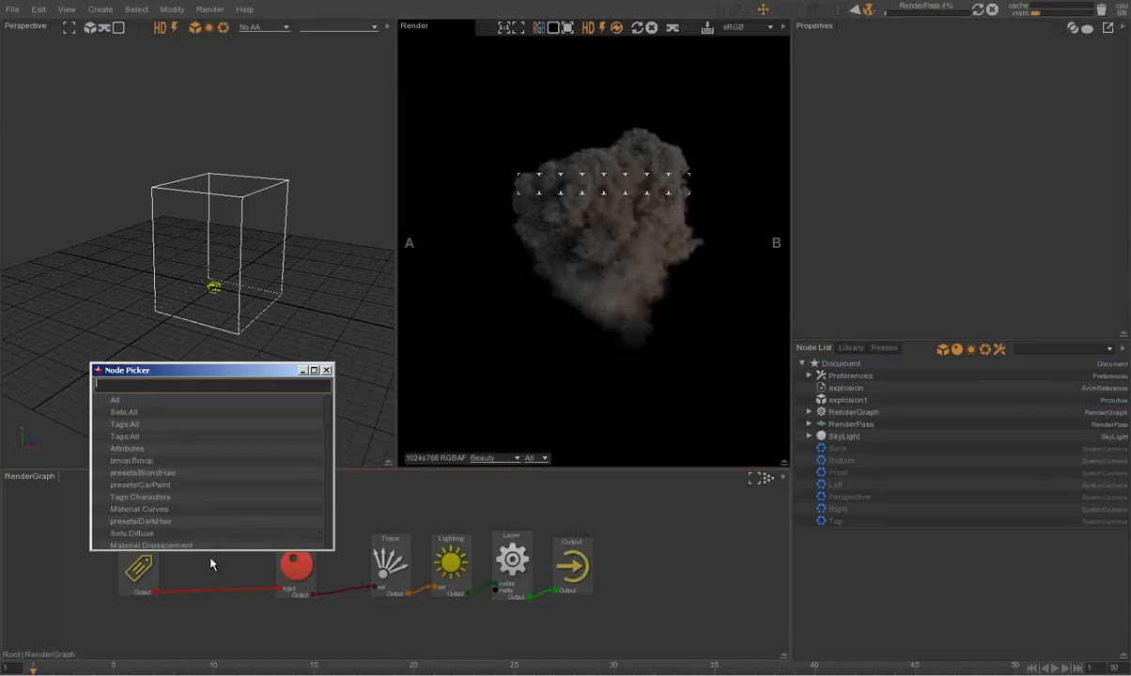
Add an Attributes node and adjust its volume ray marching step size.
click(128, 447)
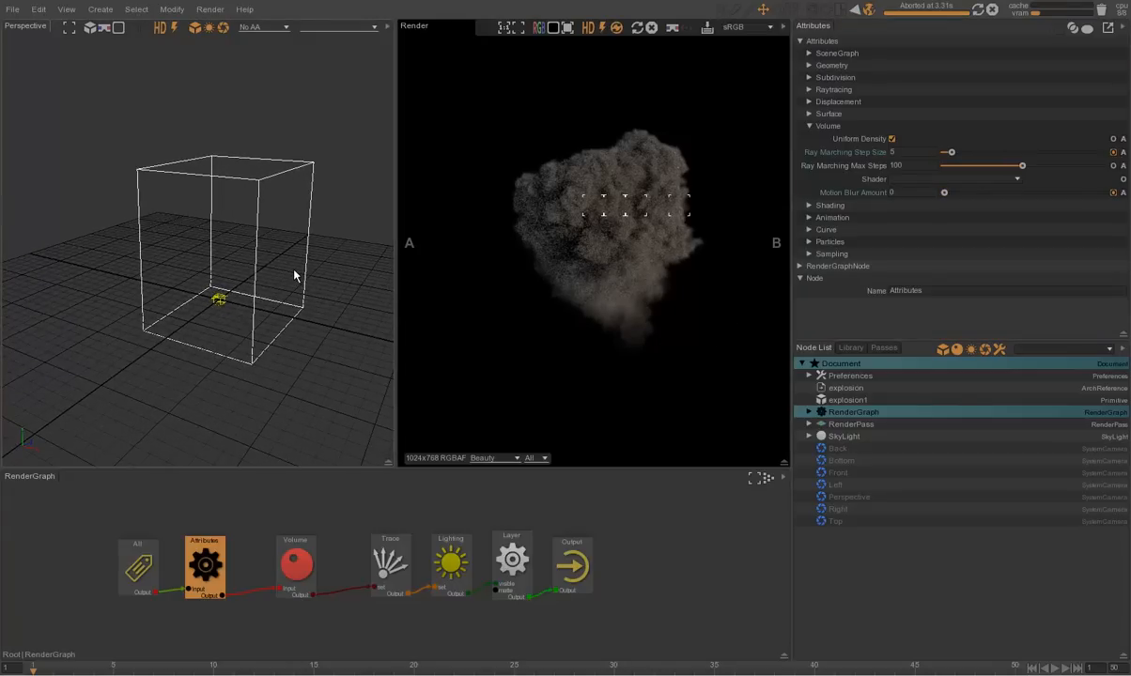
click(297, 571)
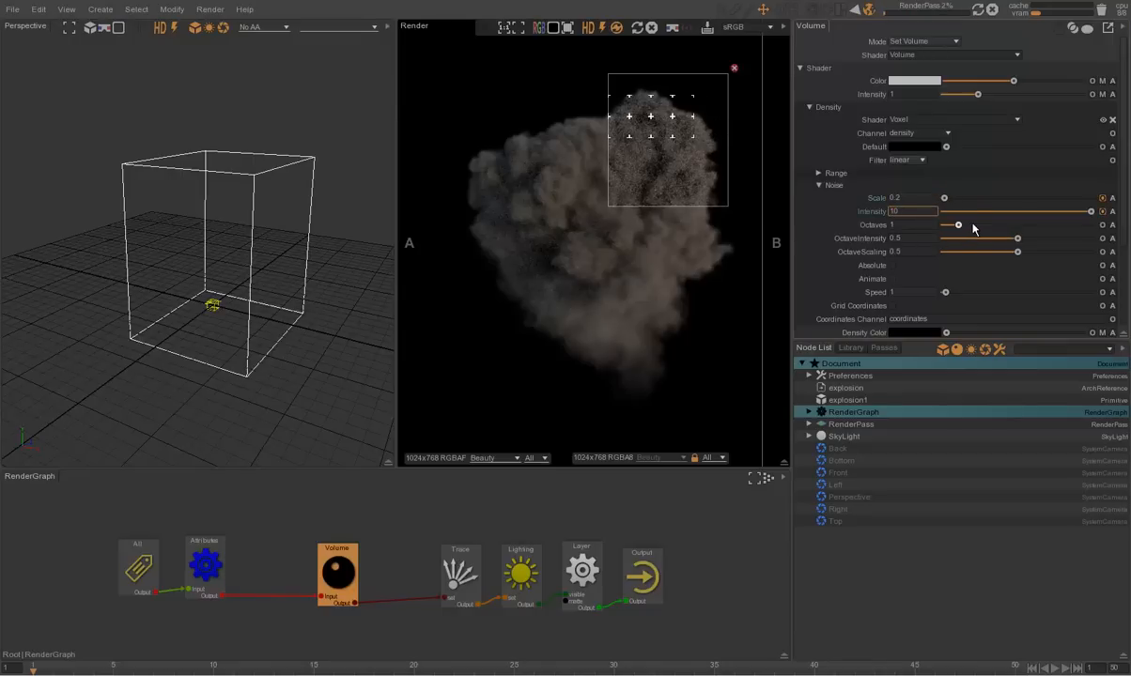
Raise the density noise intensity so the smoke breaks up into finer detail.
drag(958, 226, 973, 225)
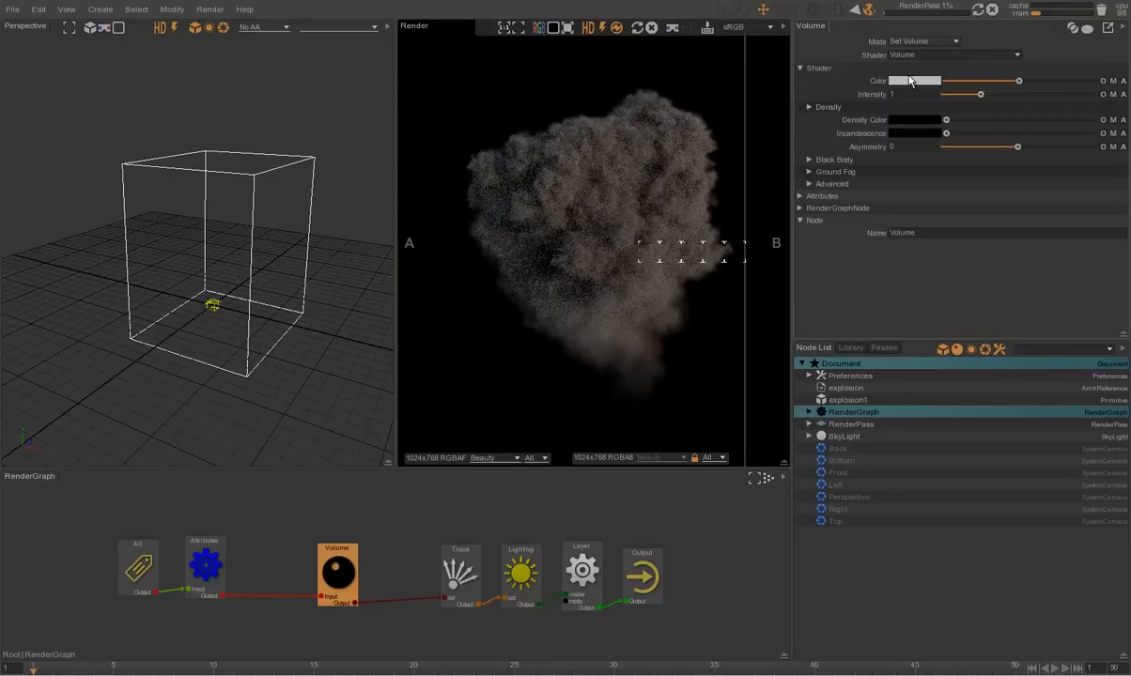
Lower the volume colour brightness and set the density colour to red.
drag(924, 80, 992, 81)
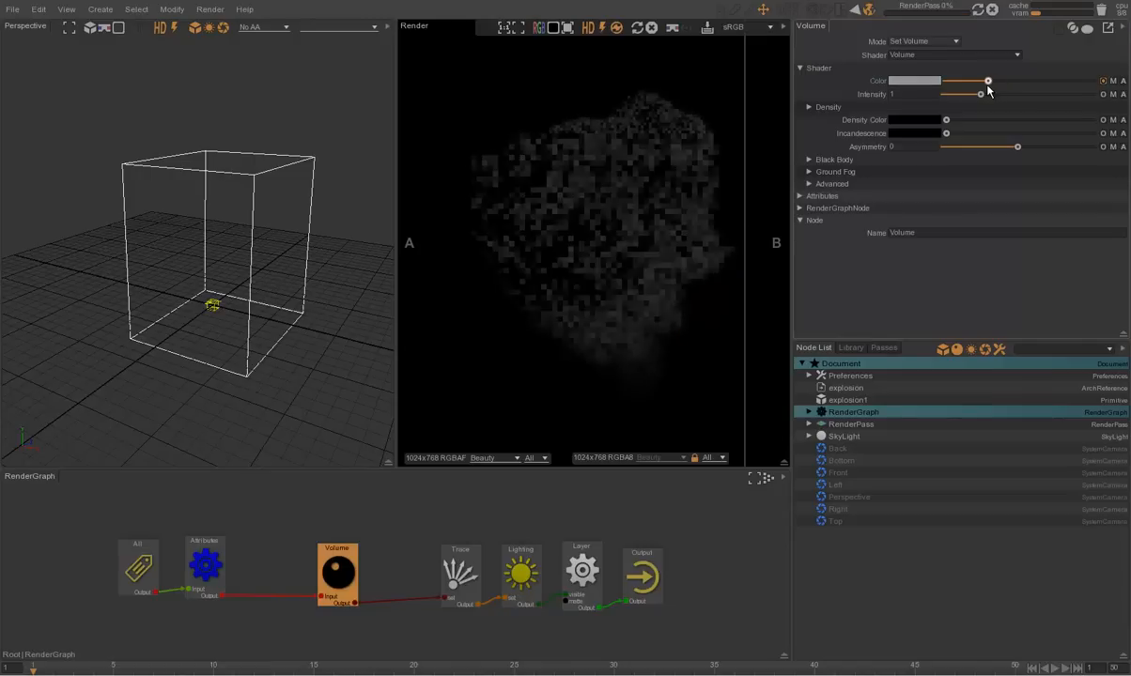
drag(989, 80, 983, 81)
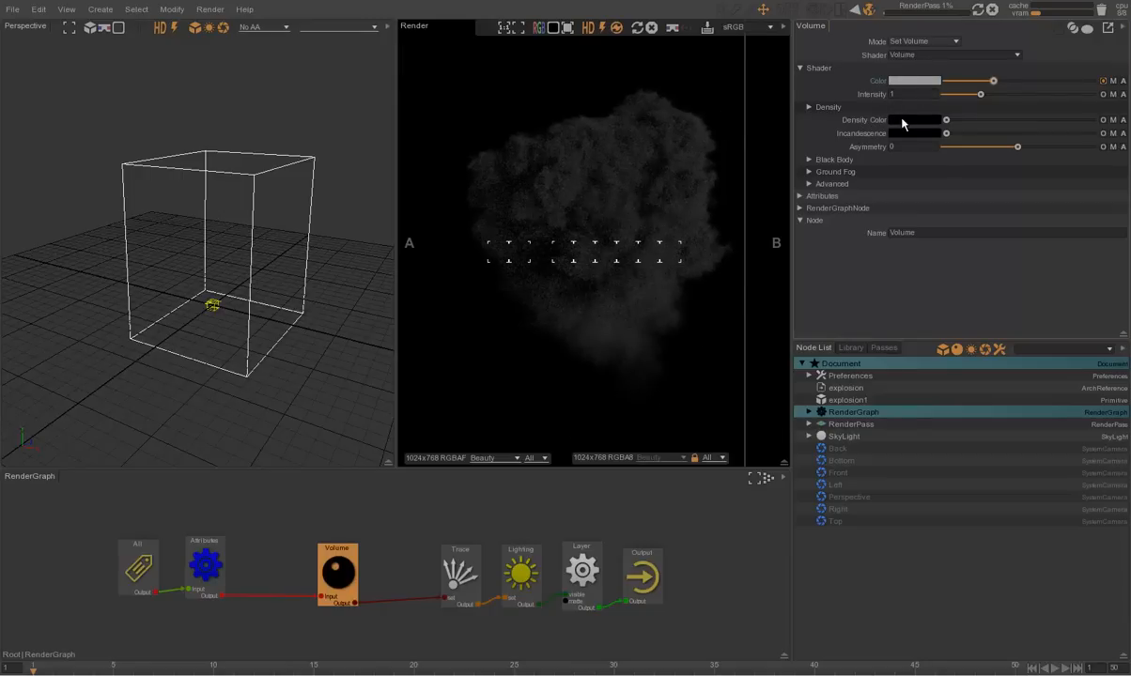
click(947, 120)
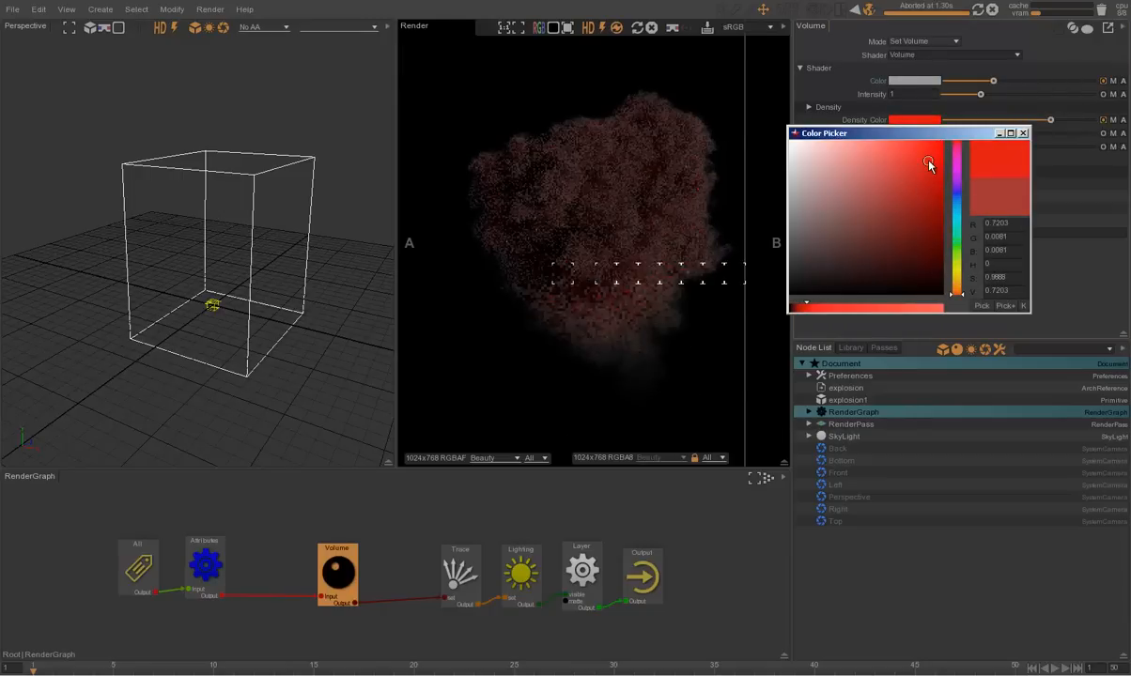
drag(928, 161, 924, 173)
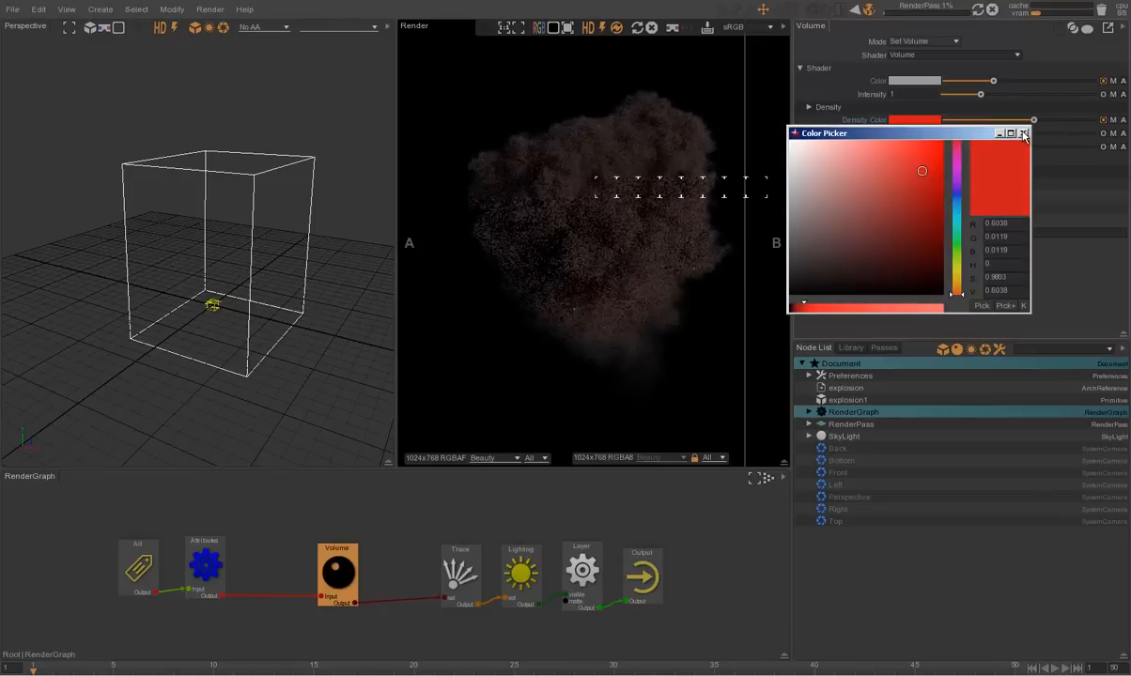
click(1026, 131)
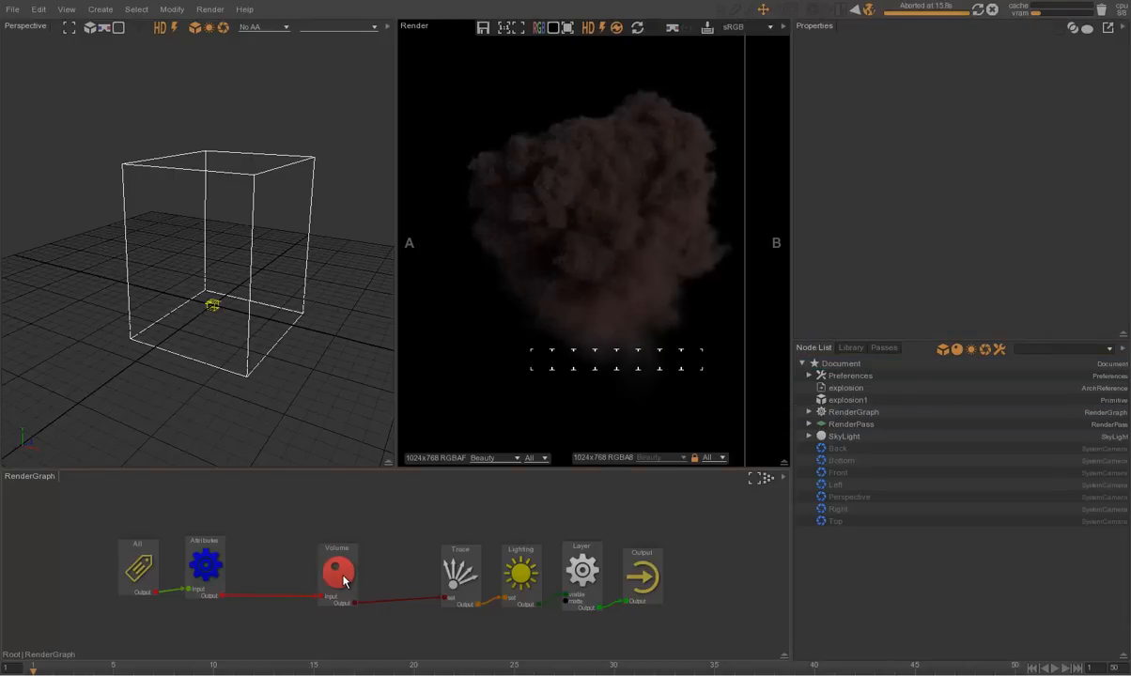
Drive black body temperature from the 'temperature' voxel channel with input range max 200.
click(338, 575)
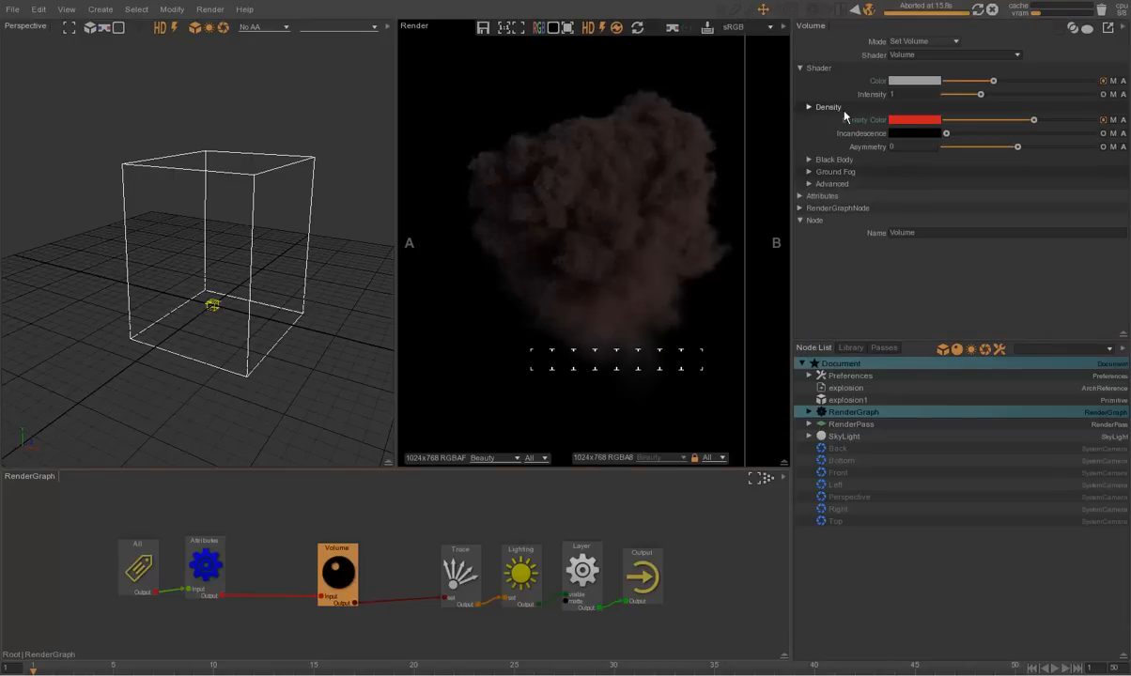
click(810, 158)
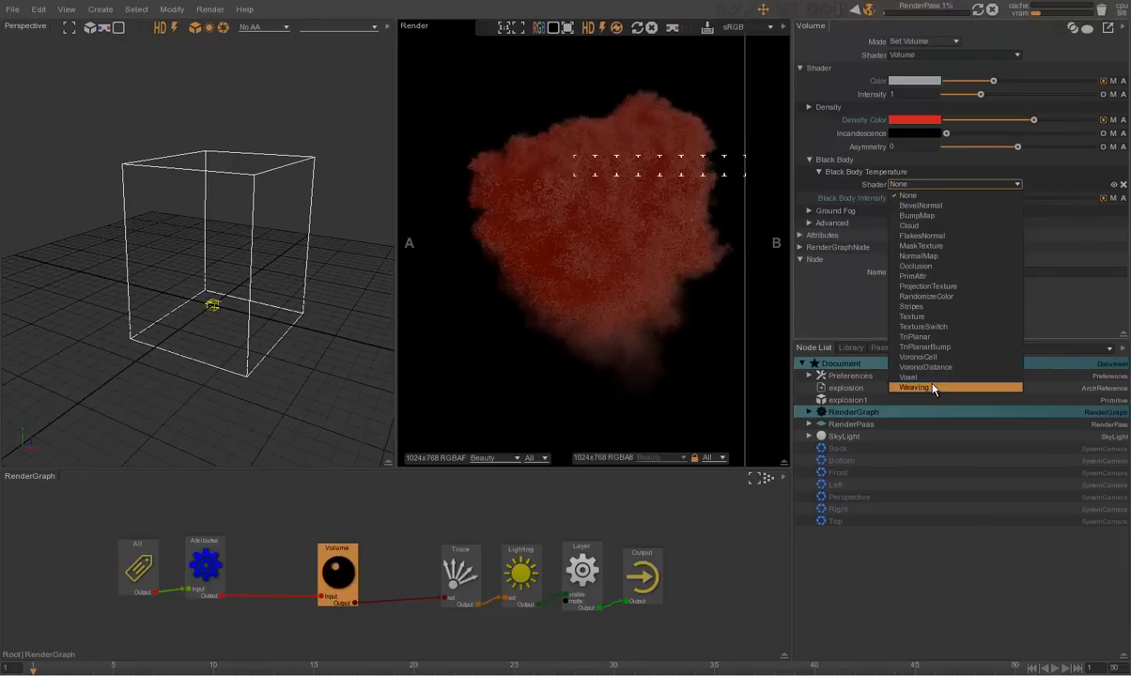
click(908, 376)
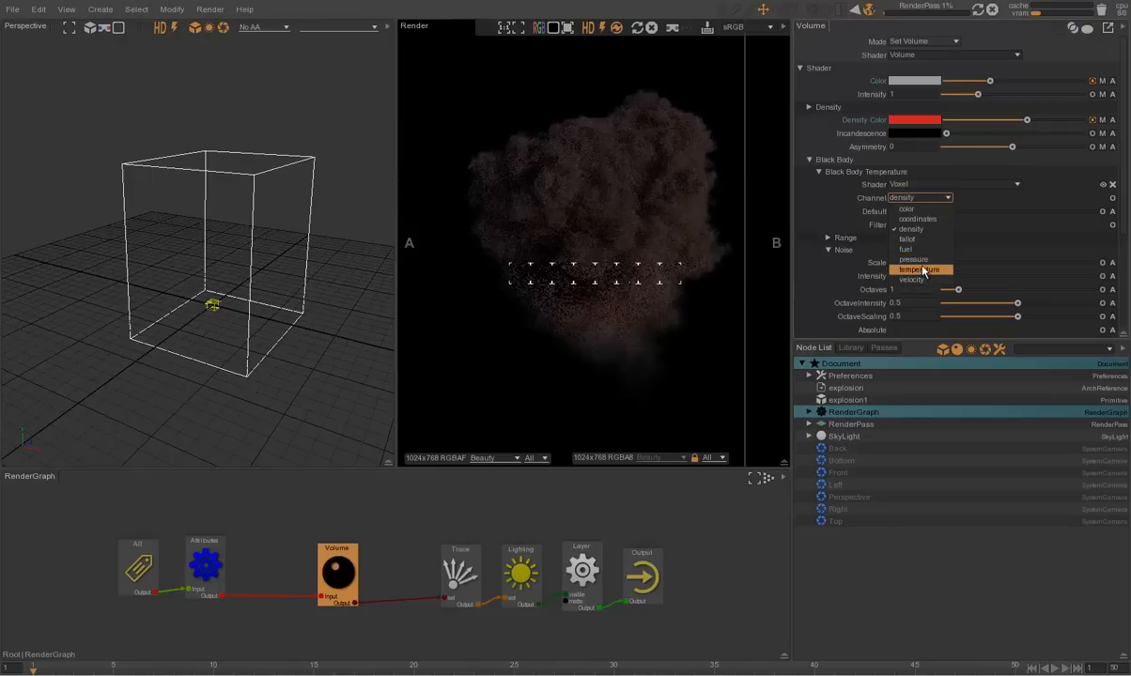
click(920, 271)
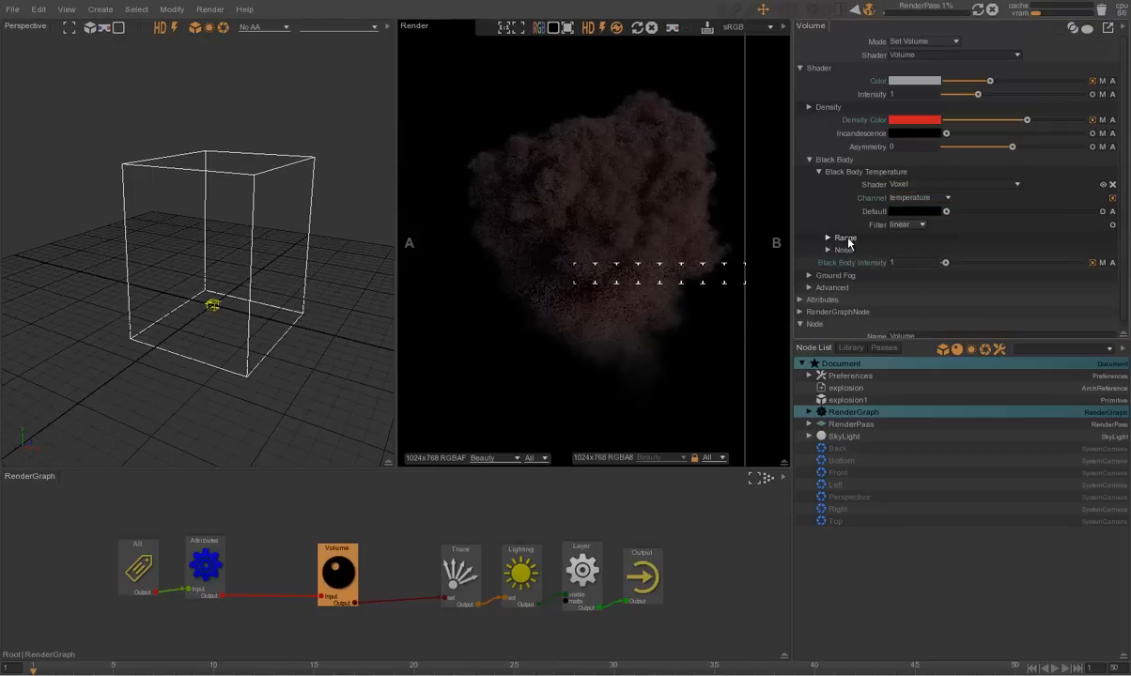
click(827, 237)
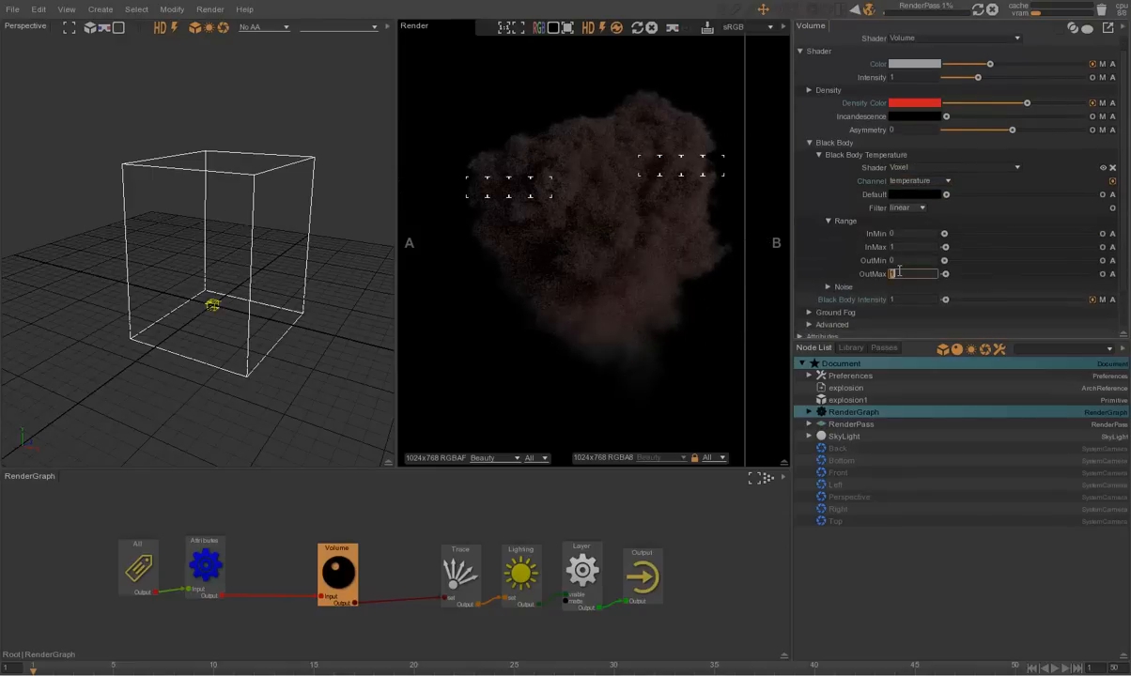
text(200)
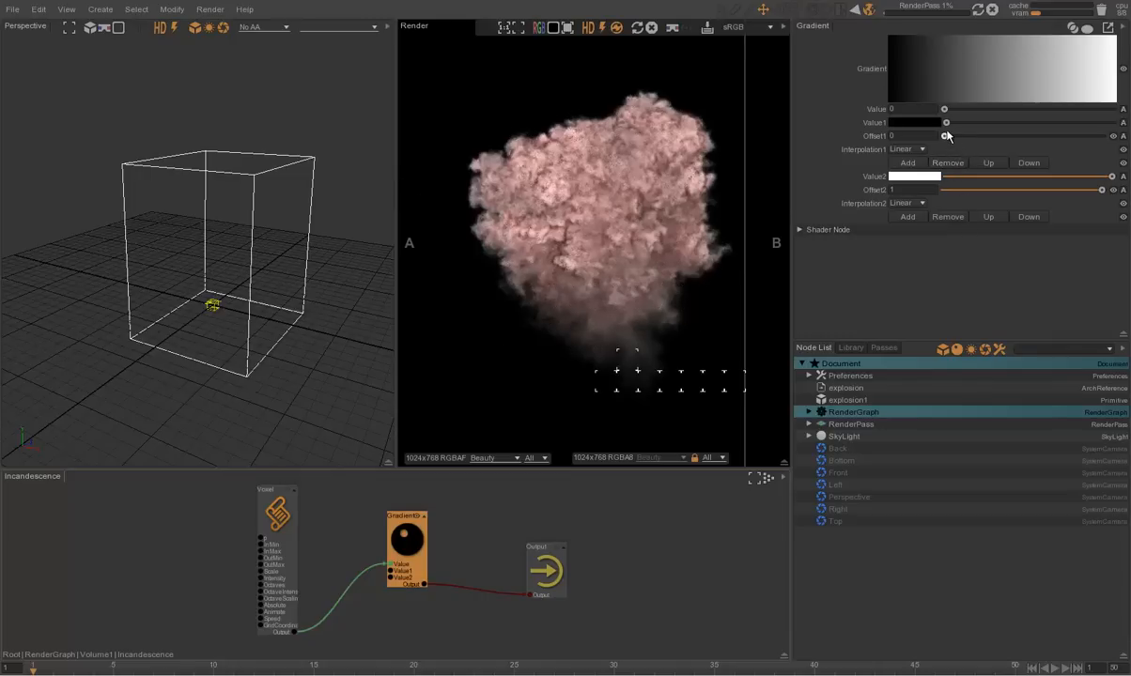
Reposition the black and white gradient keys and add a third middle key.
drag(947, 135, 1013, 135)
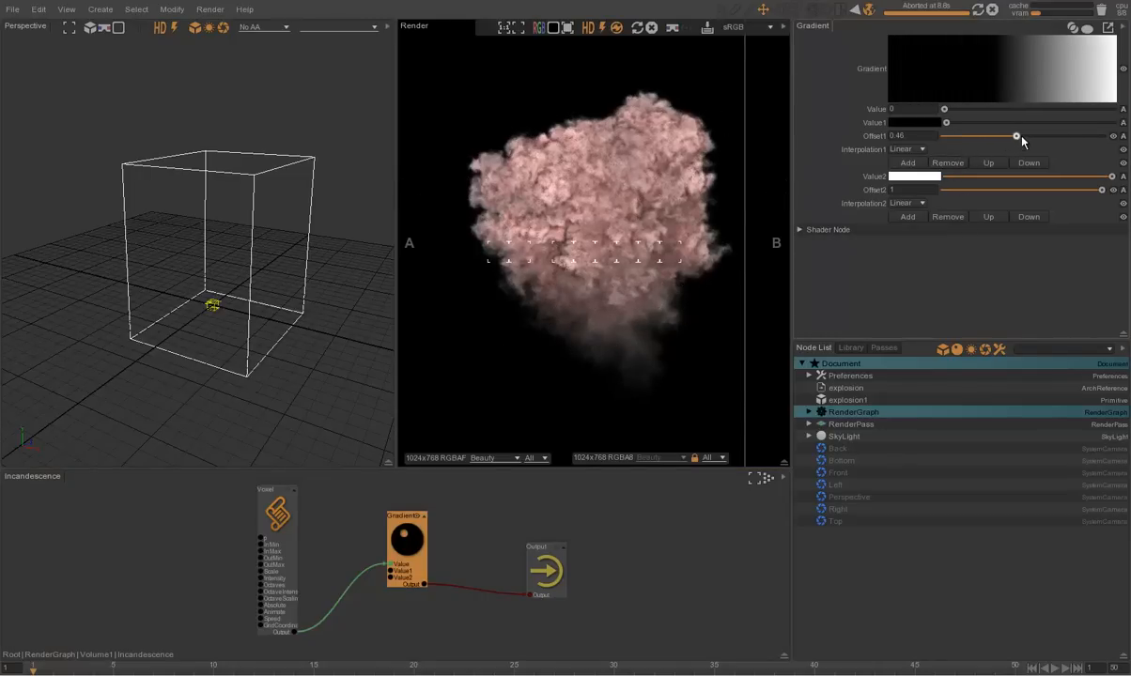
drag(1022, 135, 1012, 135)
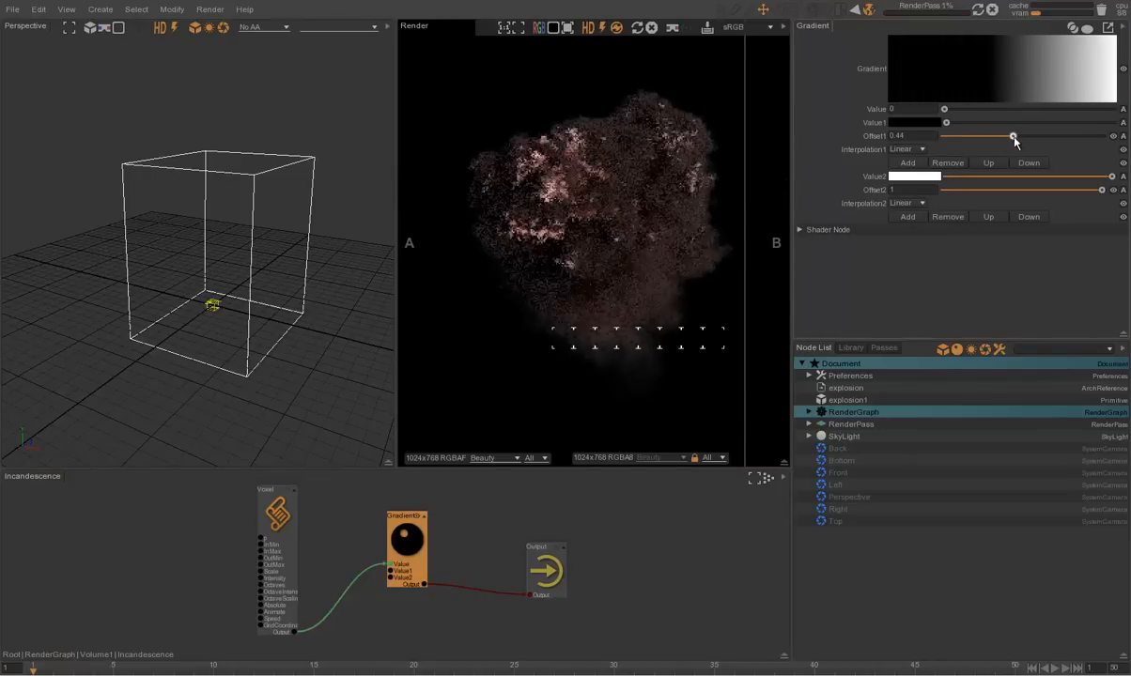
drag(1112, 188, 1090, 188)
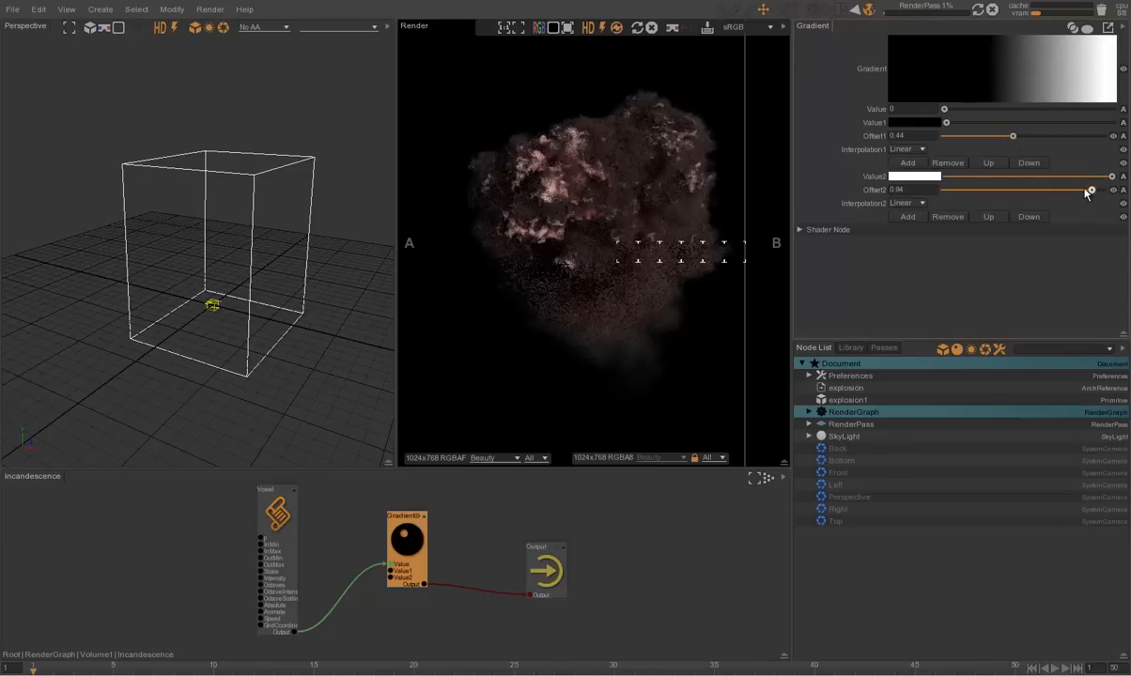
click(907, 216)
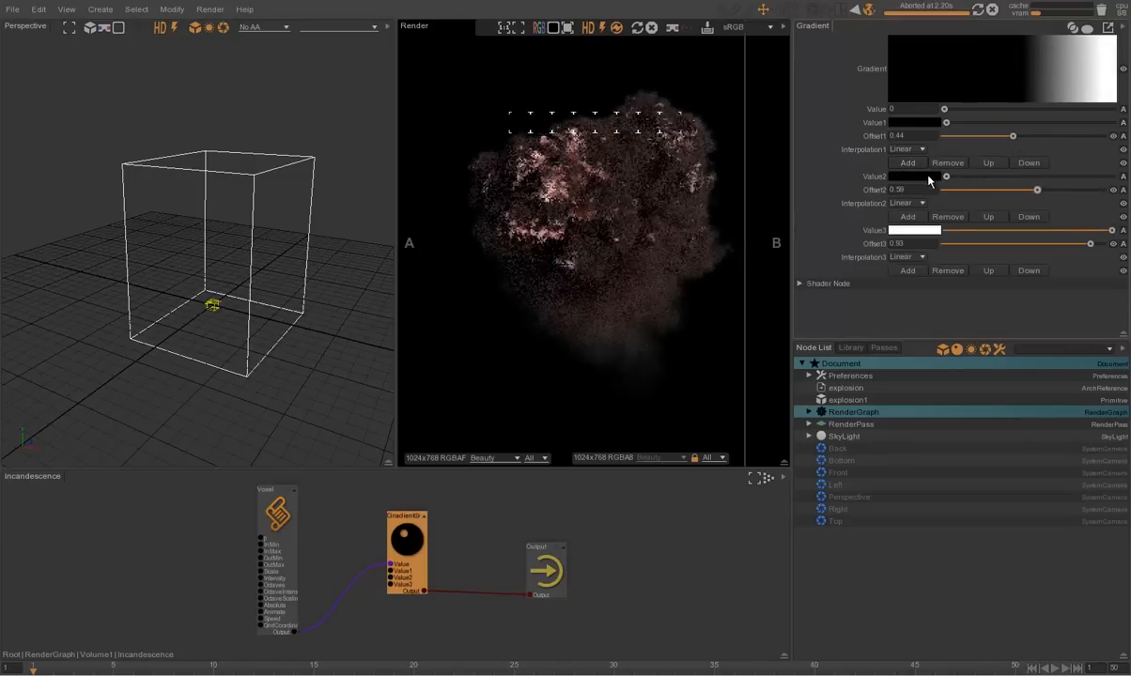
Colour the middle key orange and tighten key offsets for a fiery glowing core.
click(915, 177)
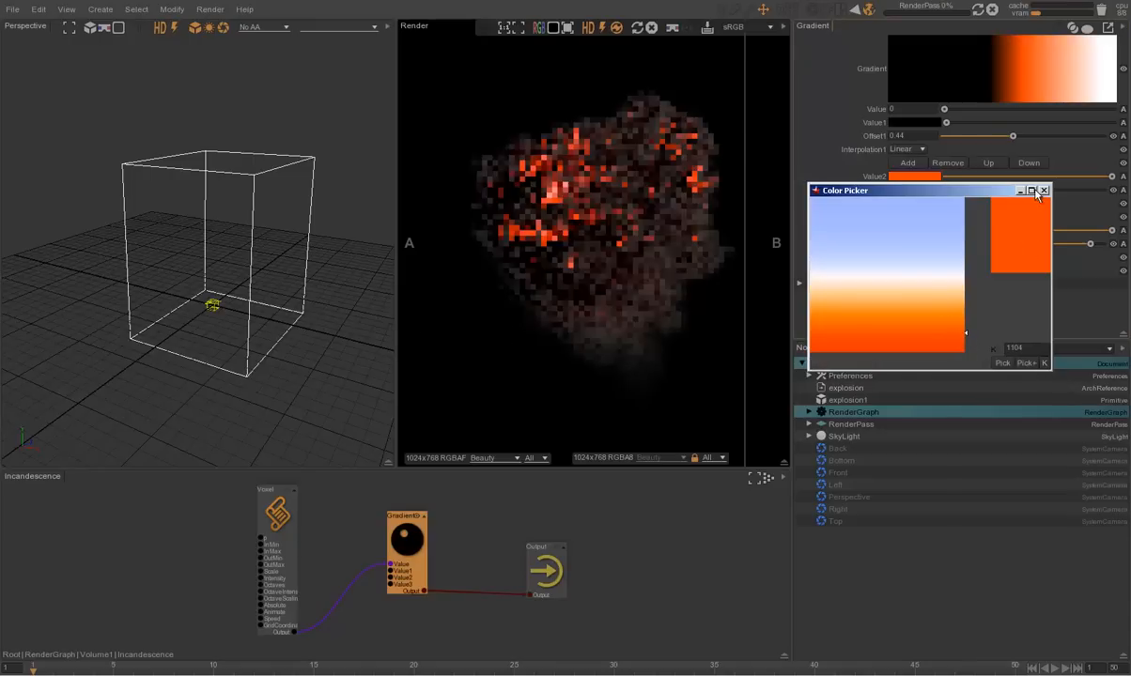
click(1048, 191)
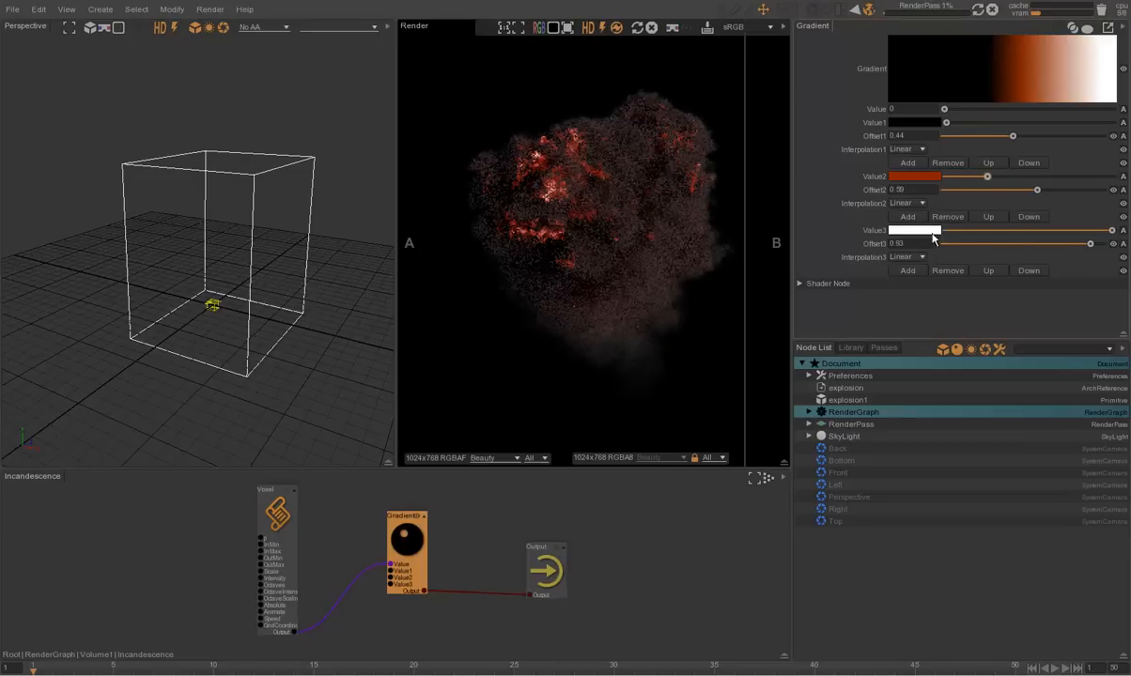
click(909, 229)
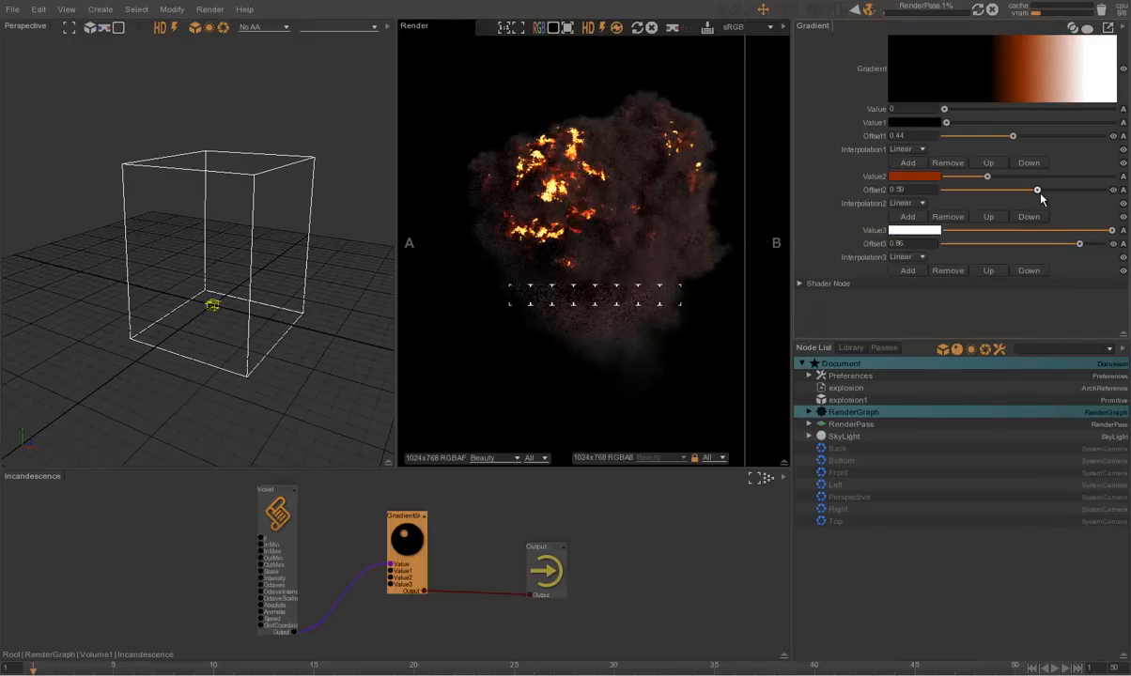
drag(1037, 190, 1026, 190)
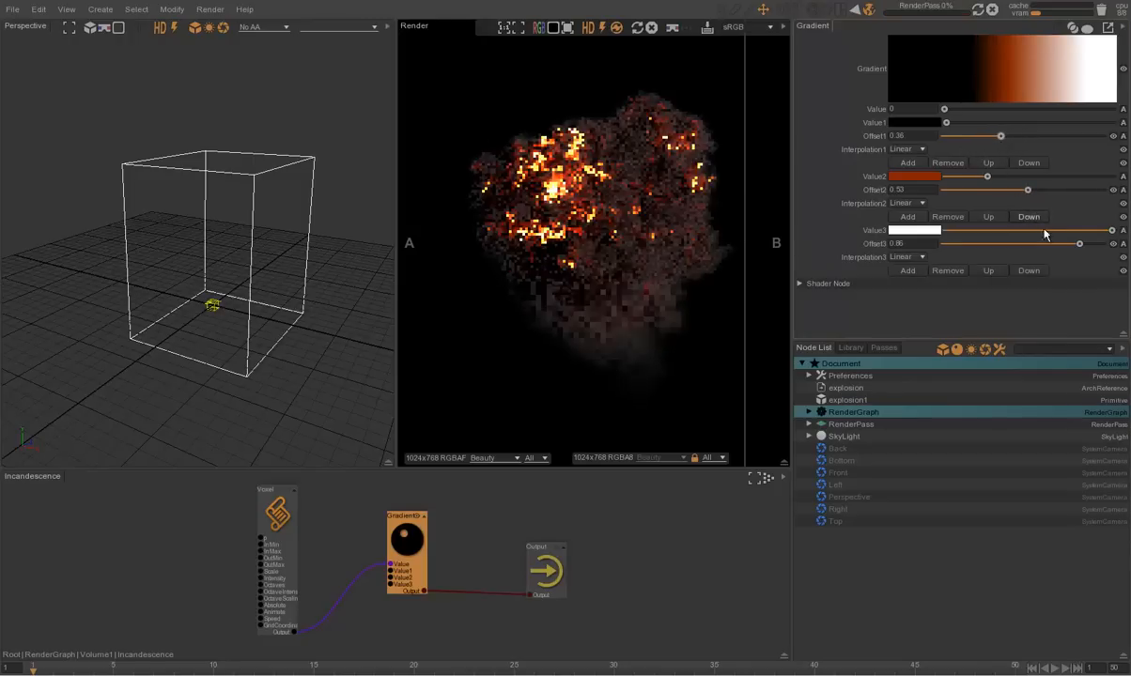
drag(1079, 245, 1071, 245)
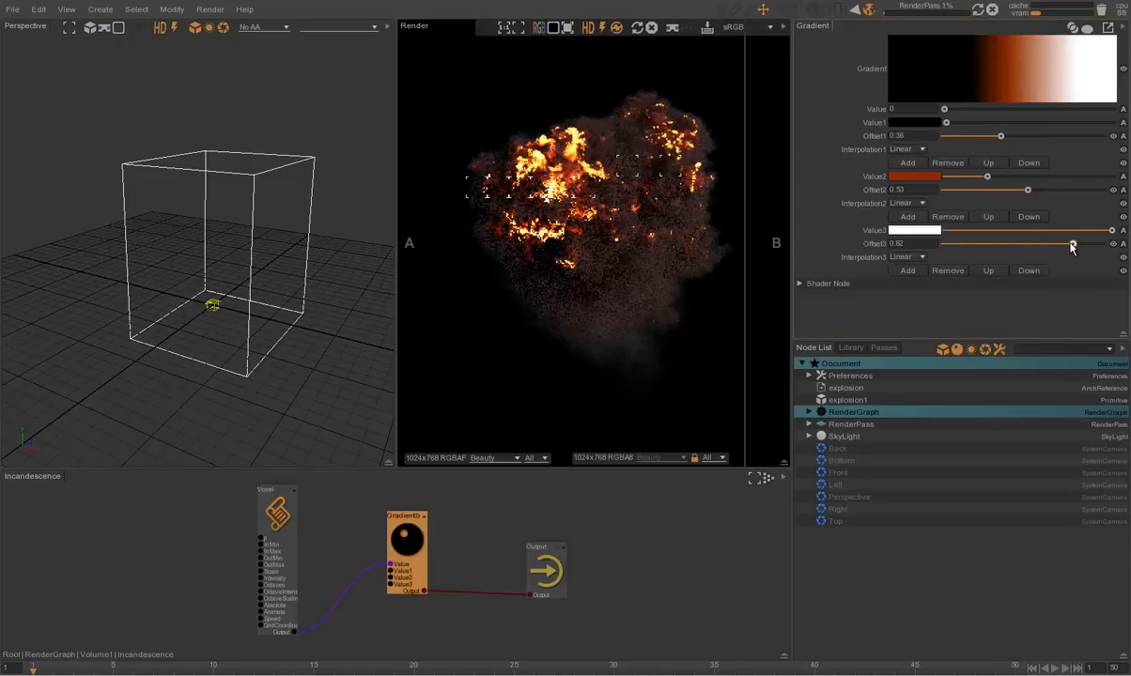